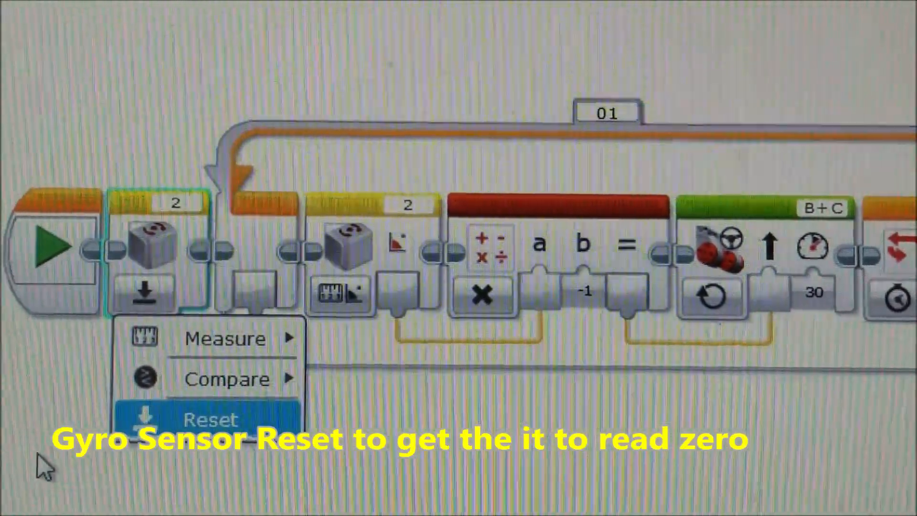
Step: Switch the first Gyro Sensor block's mode to Reset so the gyro starts at zero
click(210, 418)
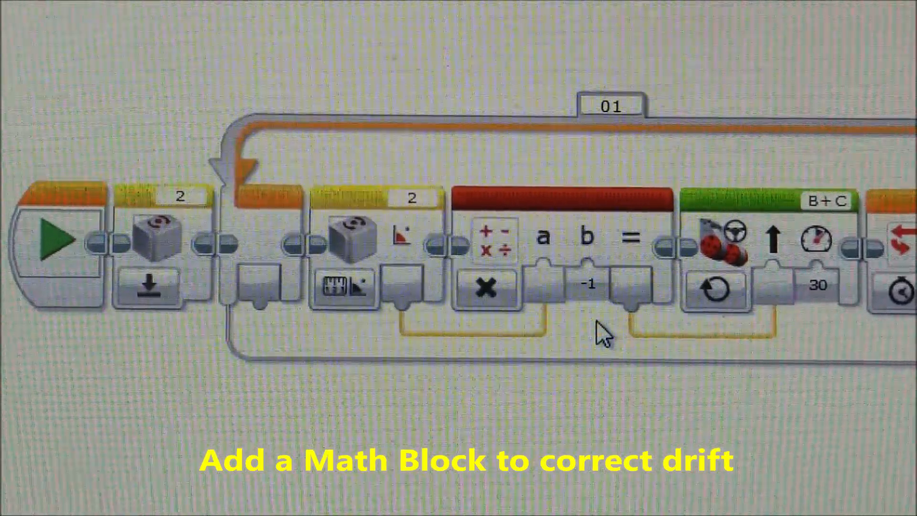
mouse_move(597, 342)
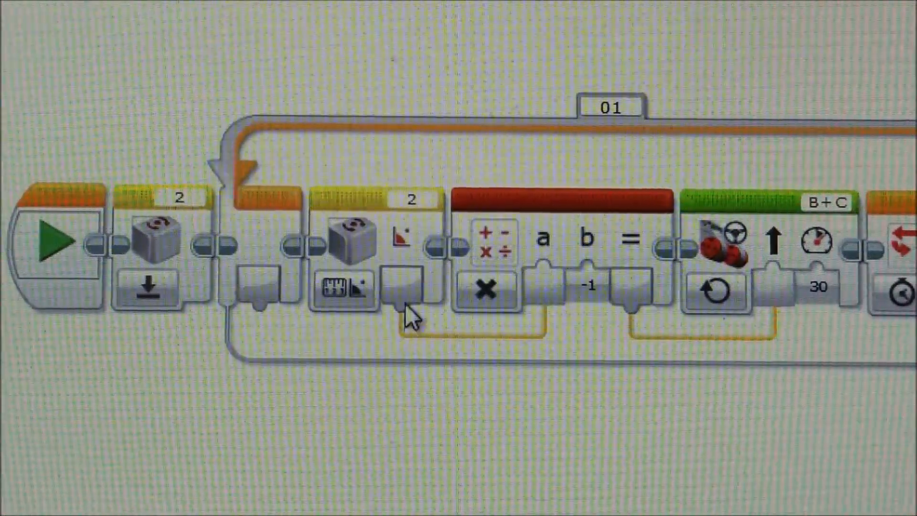
mouse_move(579, 234)
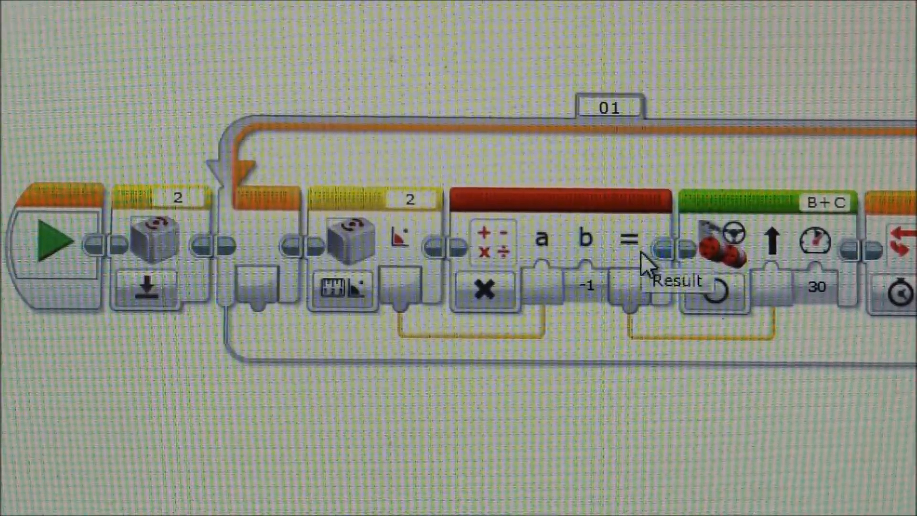
mouse_move(746, 245)
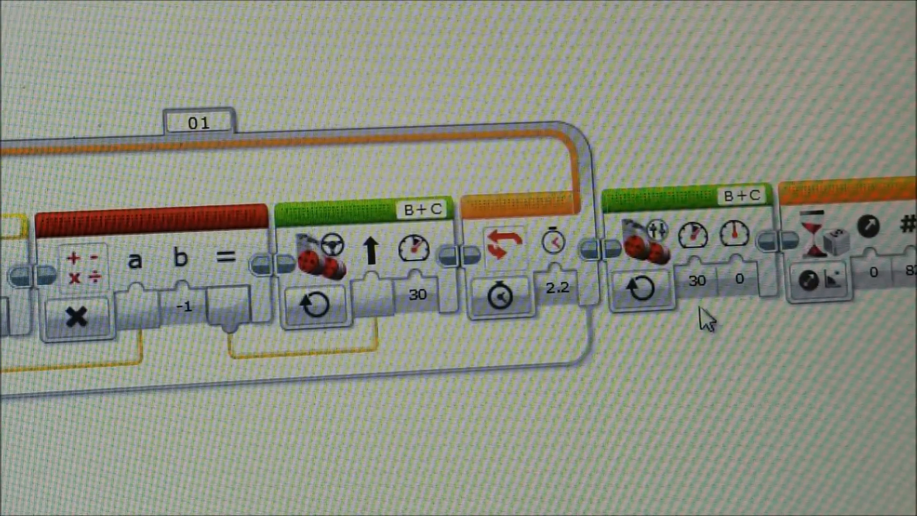
click(695, 278)
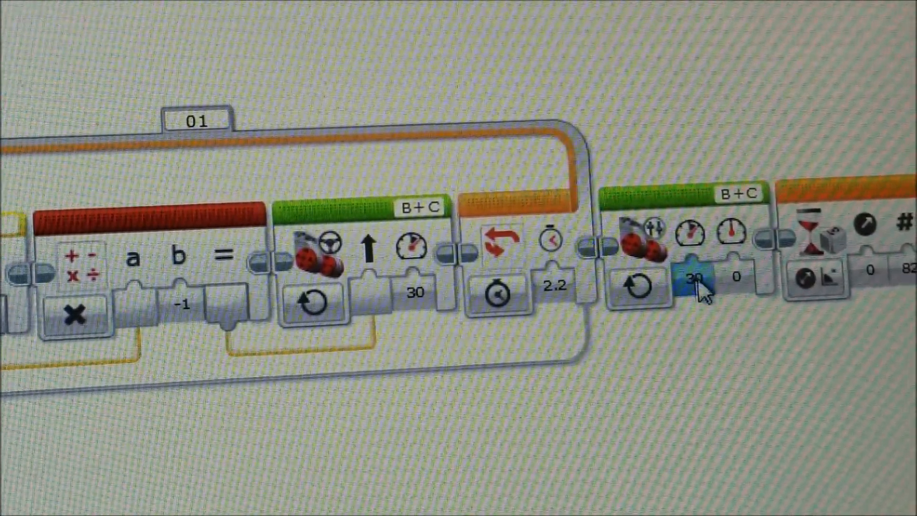
mouse_move(698, 372)
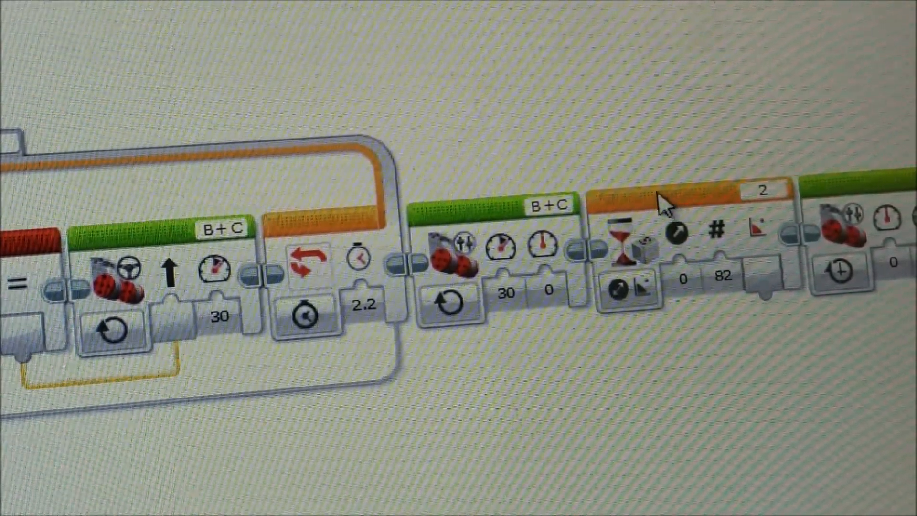
mouse_move(596, 385)
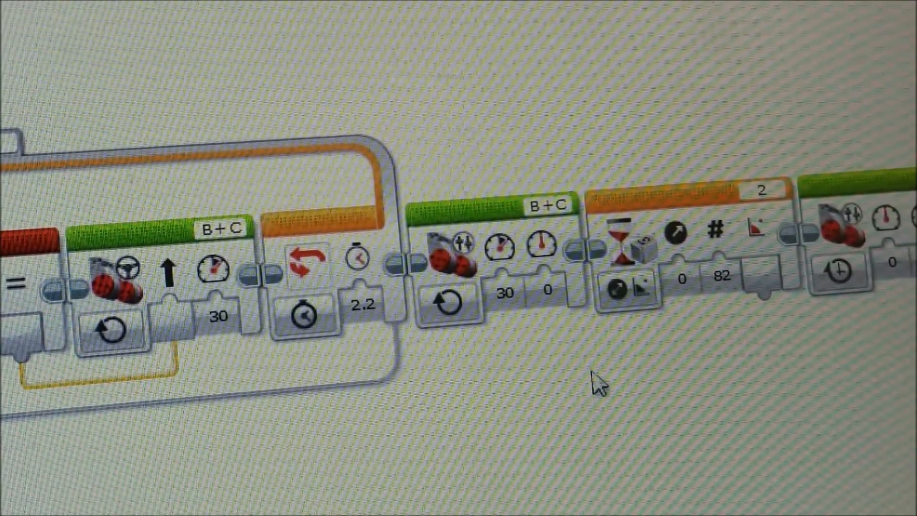